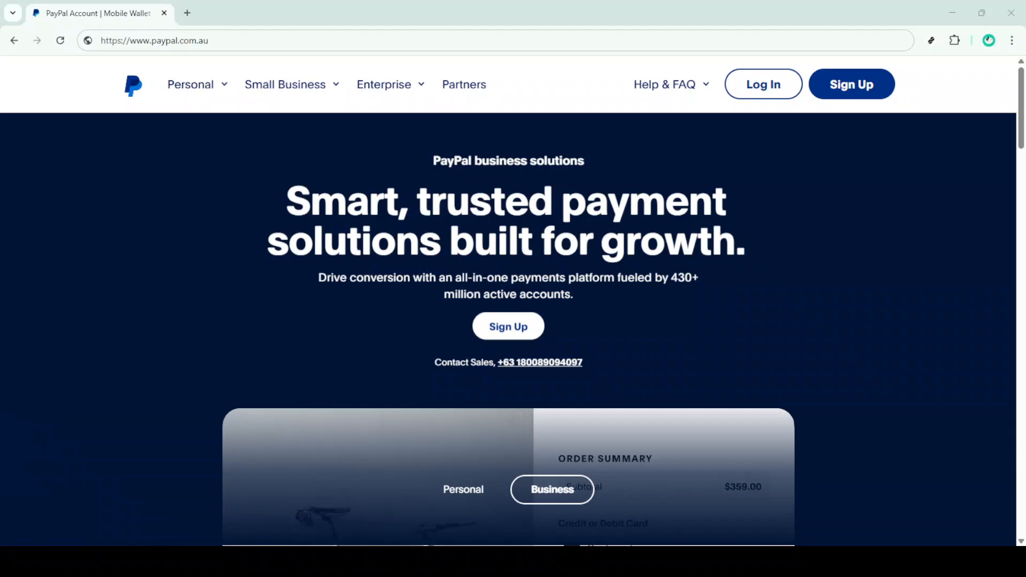
mouse_move(138, 373)
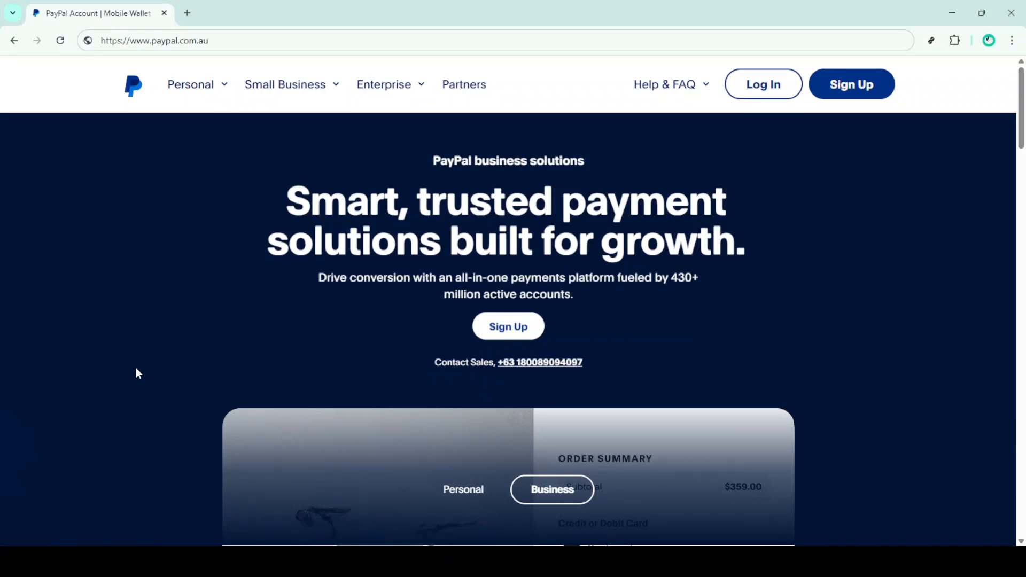
mouse_move(111, 357)
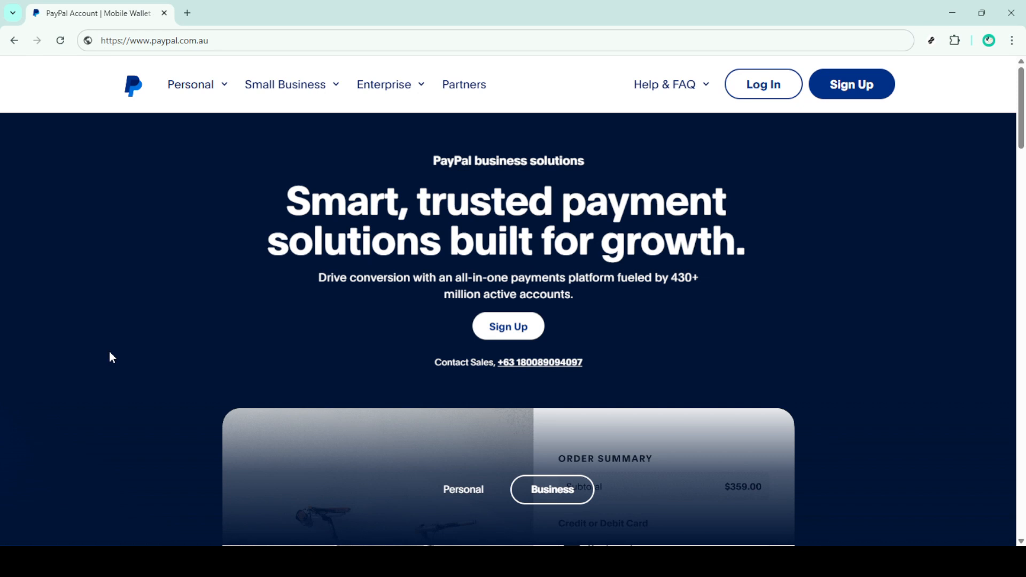
mouse_move(107, 343)
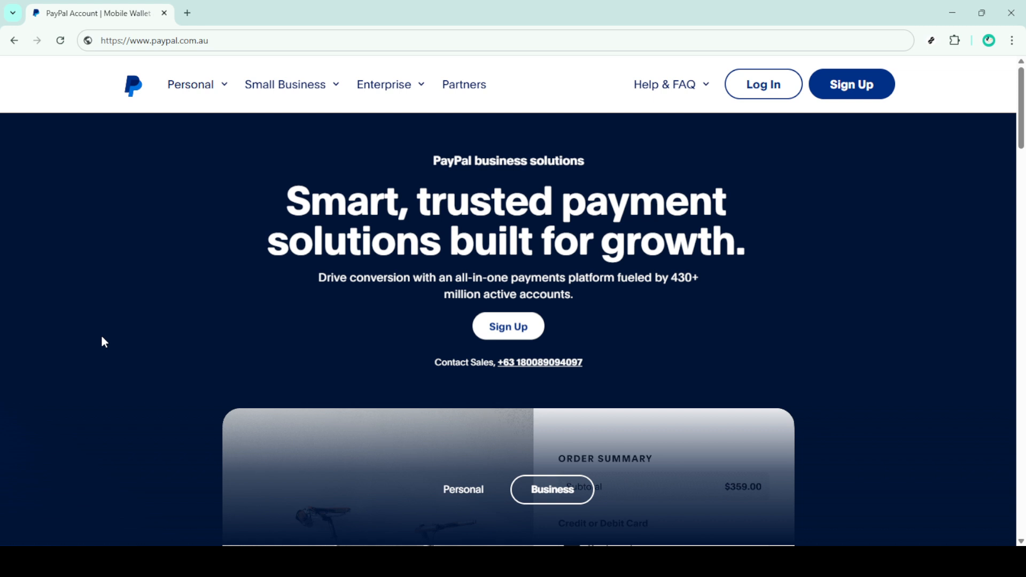
Start PayPal sign-up and continue with the Personal account type.
click(190, 84)
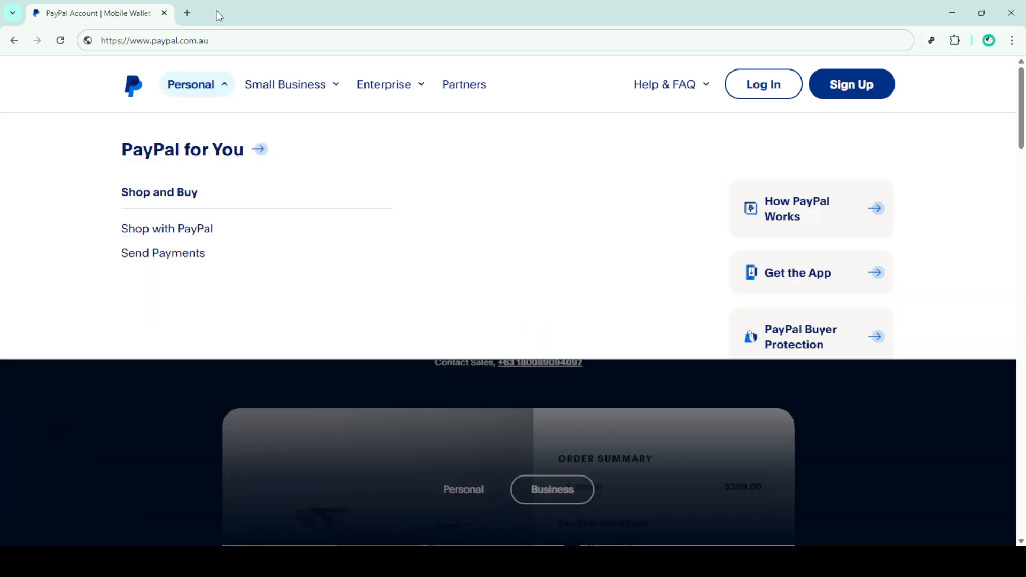
click(154, 39)
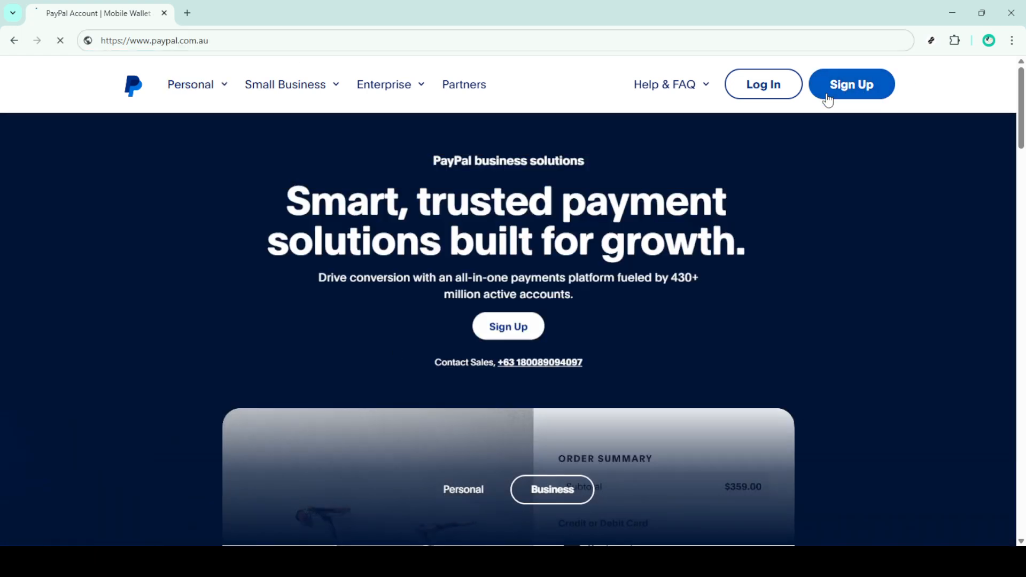
click(850, 84)
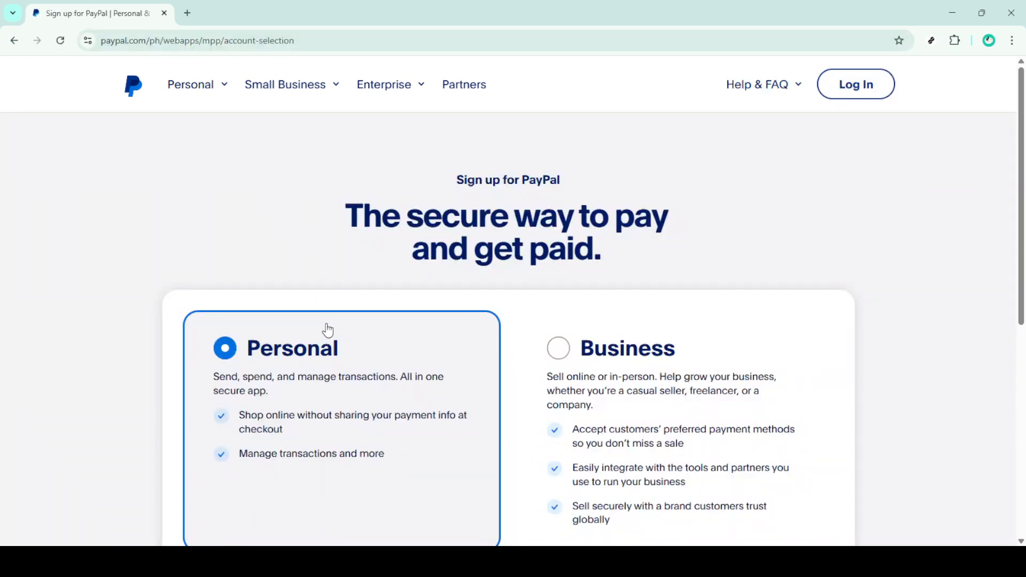
scroll(down, 3)
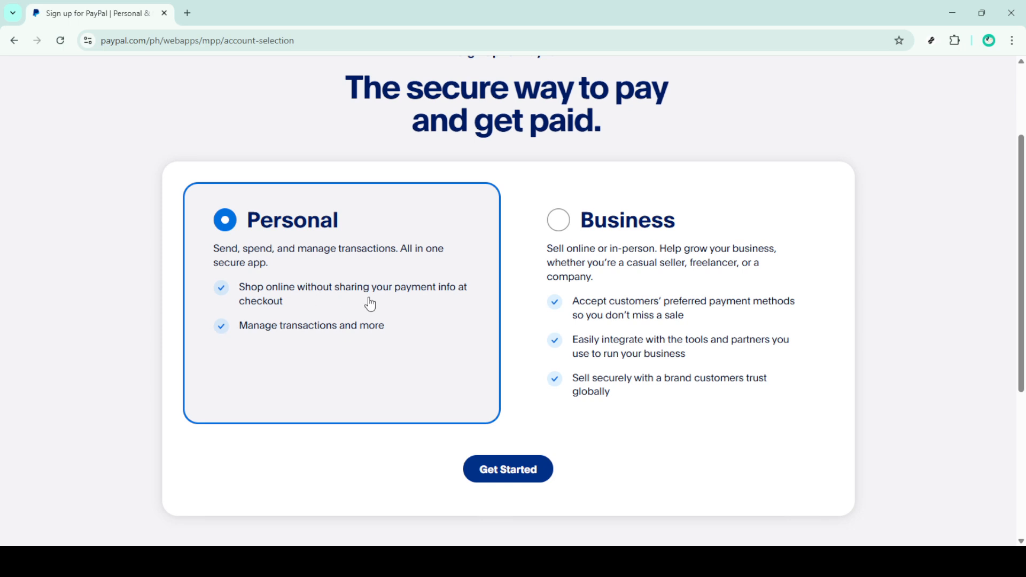
mouse_move(384, 291)
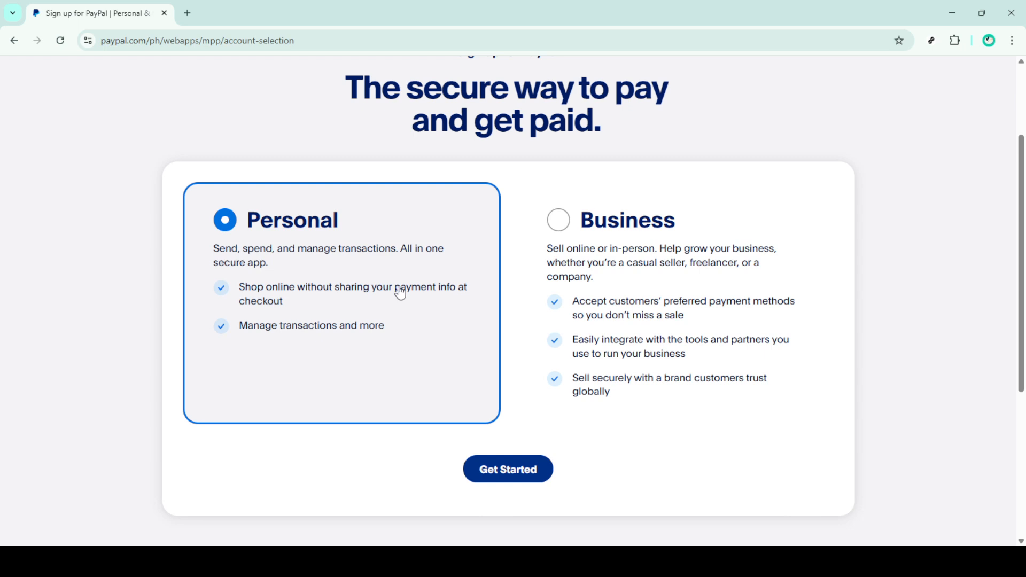
mouse_move(612, 331)
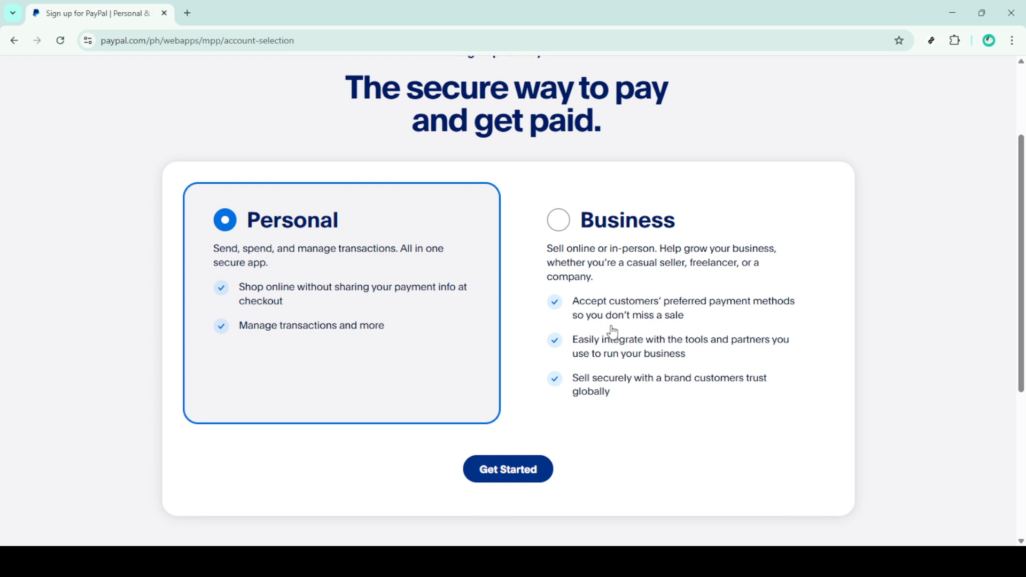
mouse_move(626, 360)
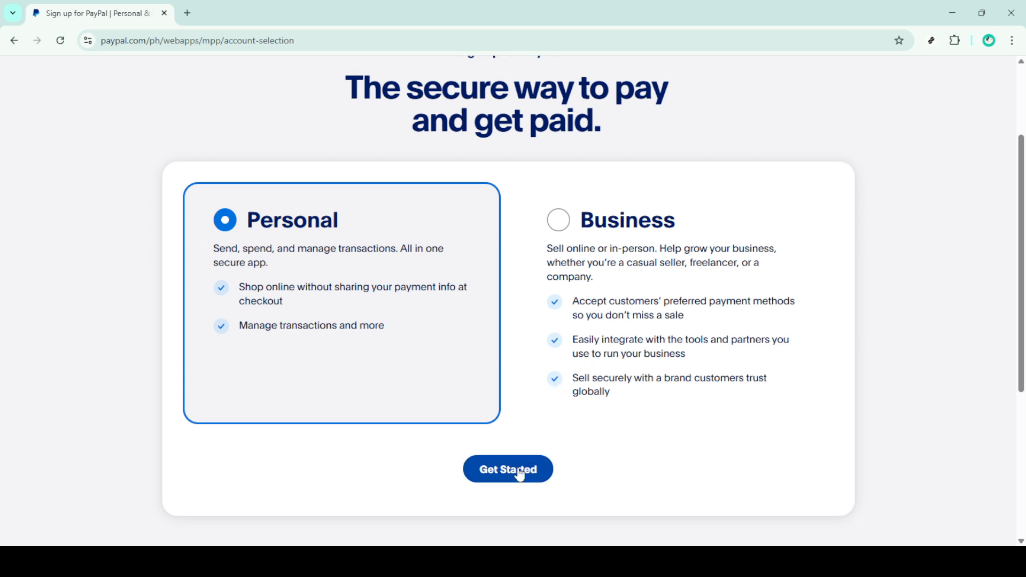
mouse_move(580, 407)
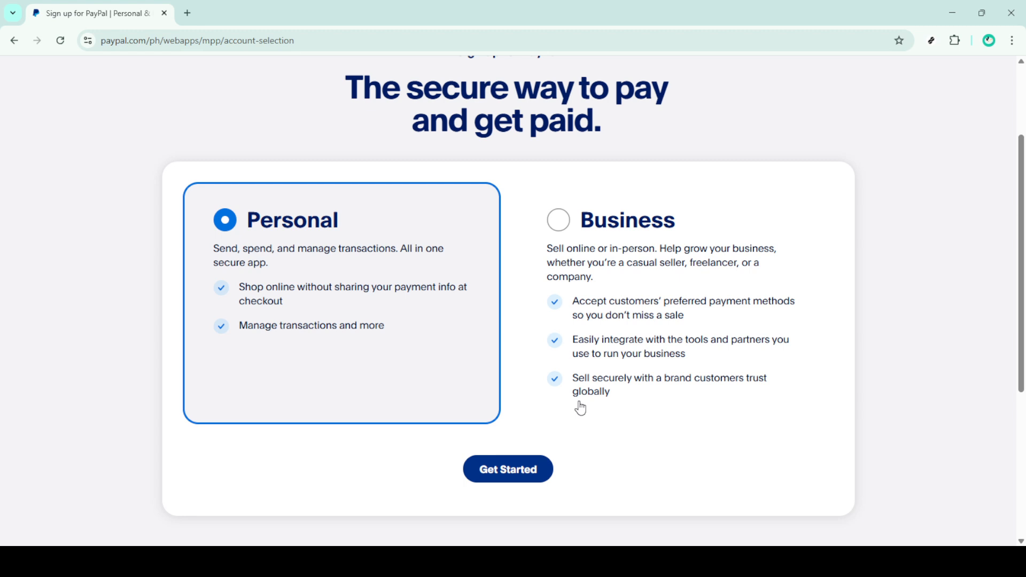
mouse_move(539, 457)
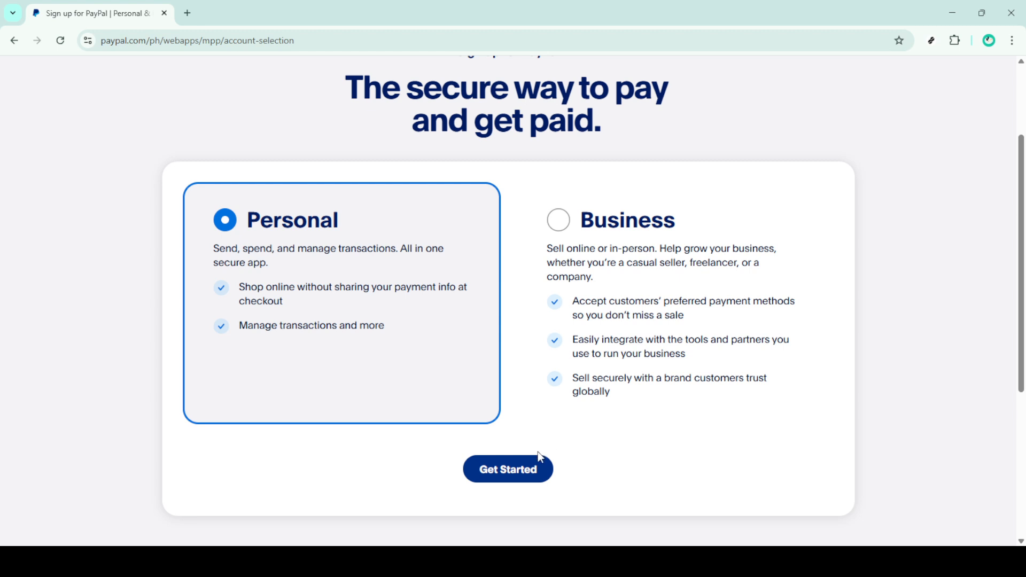
click(507, 469)
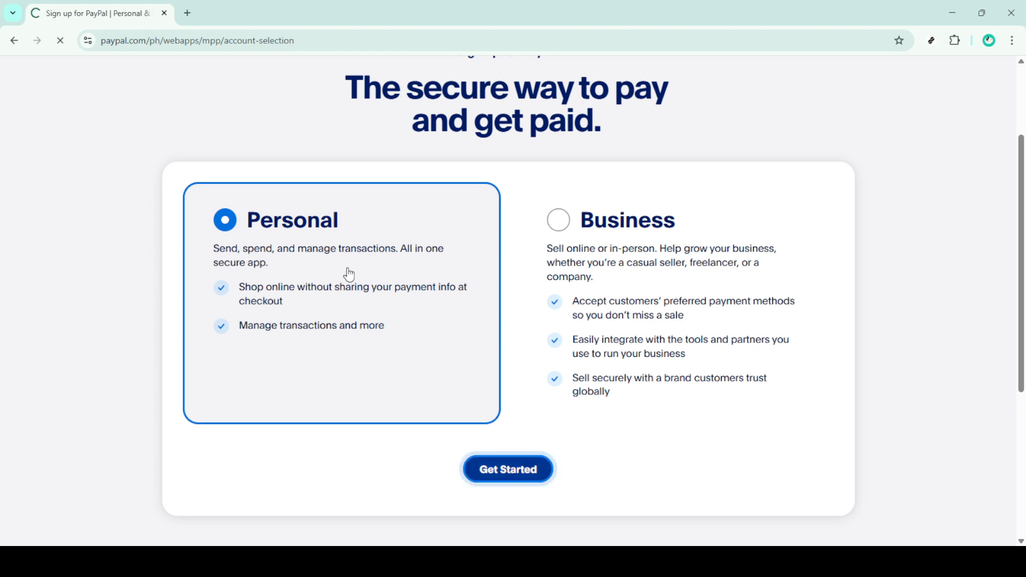
Change the sign-up form's country from the Philippines to Australia.
click(508, 469)
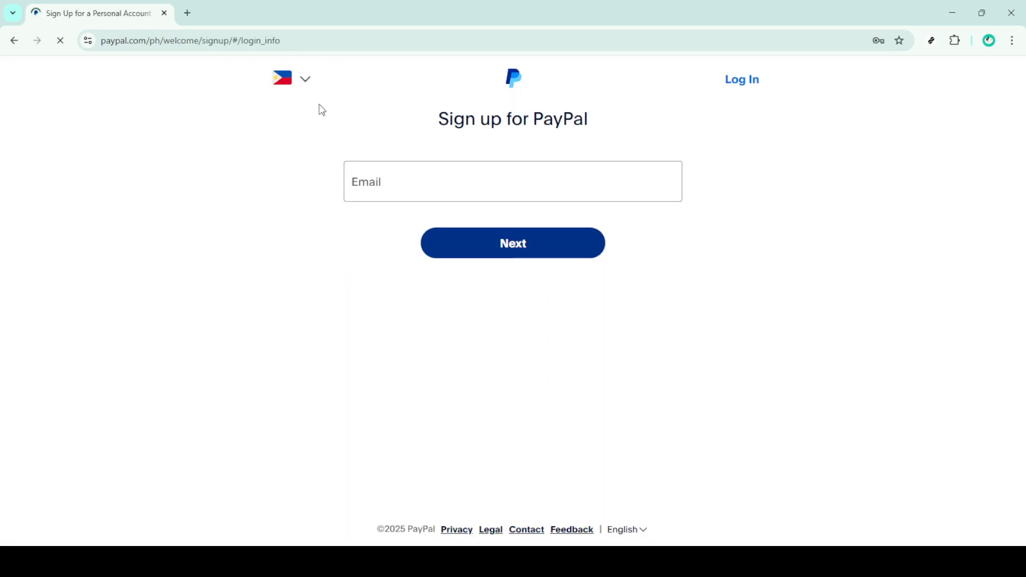
click(291, 78)
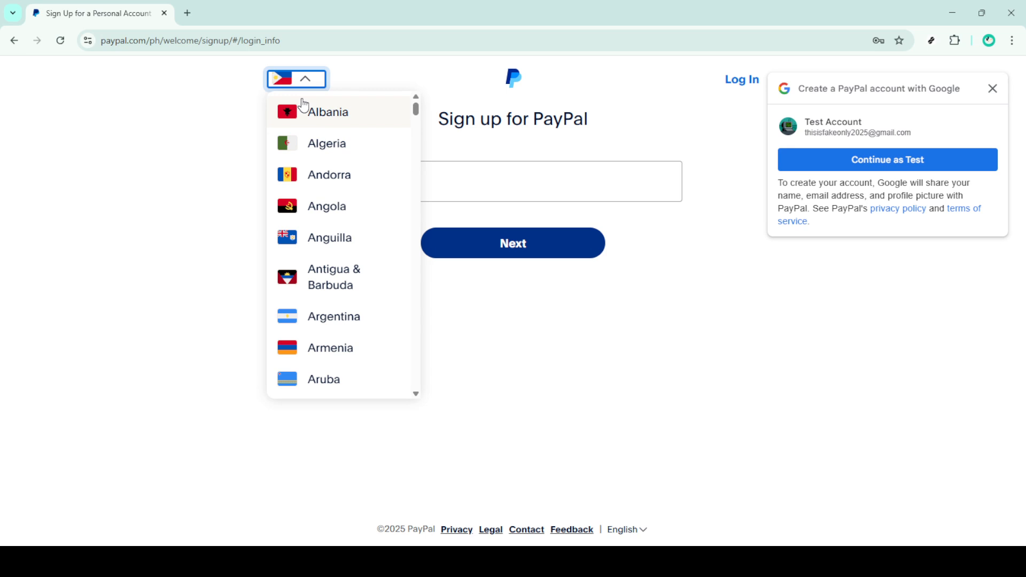
mouse_move(327, 110)
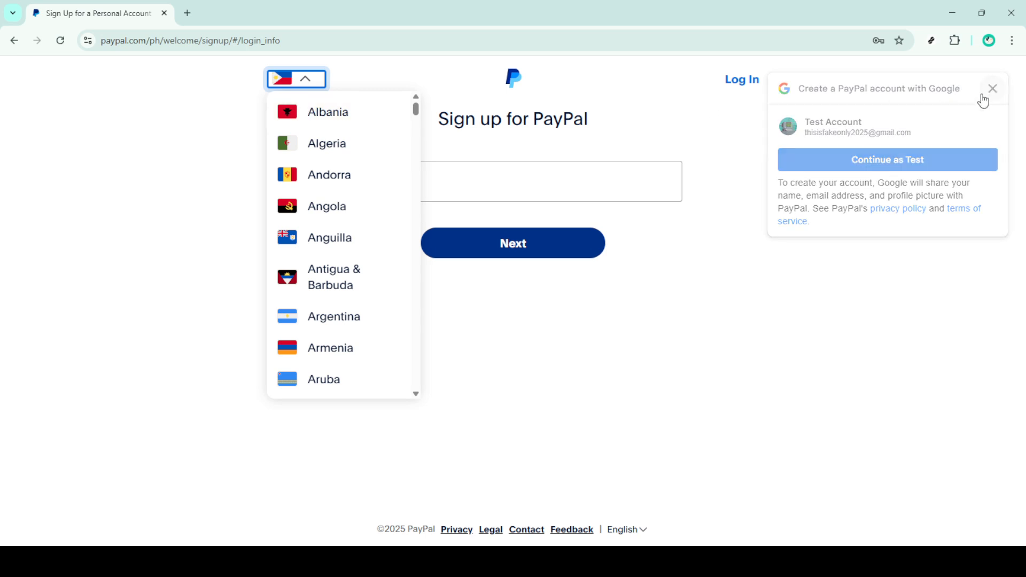
click(993, 88)
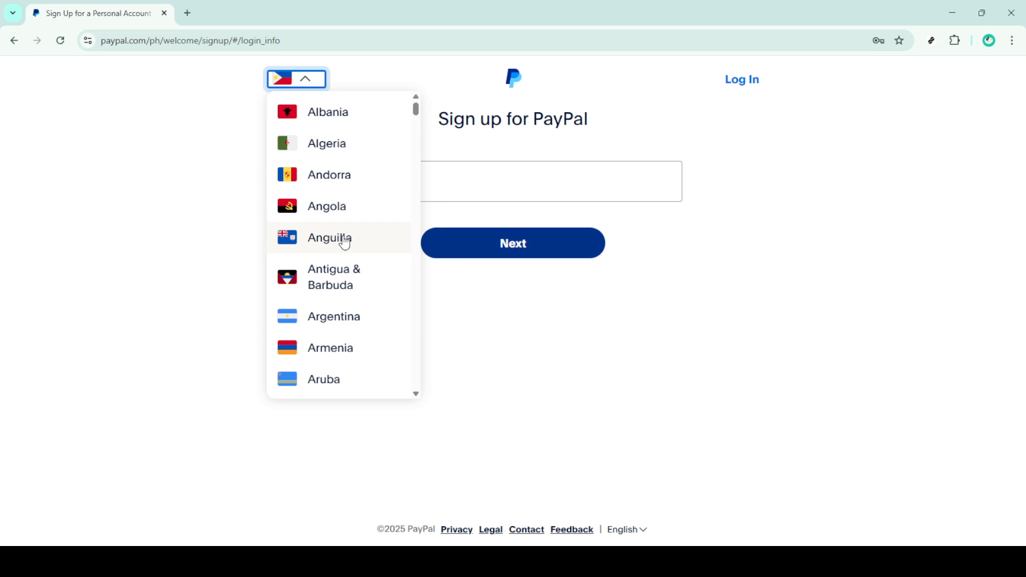
mouse_move(339, 259)
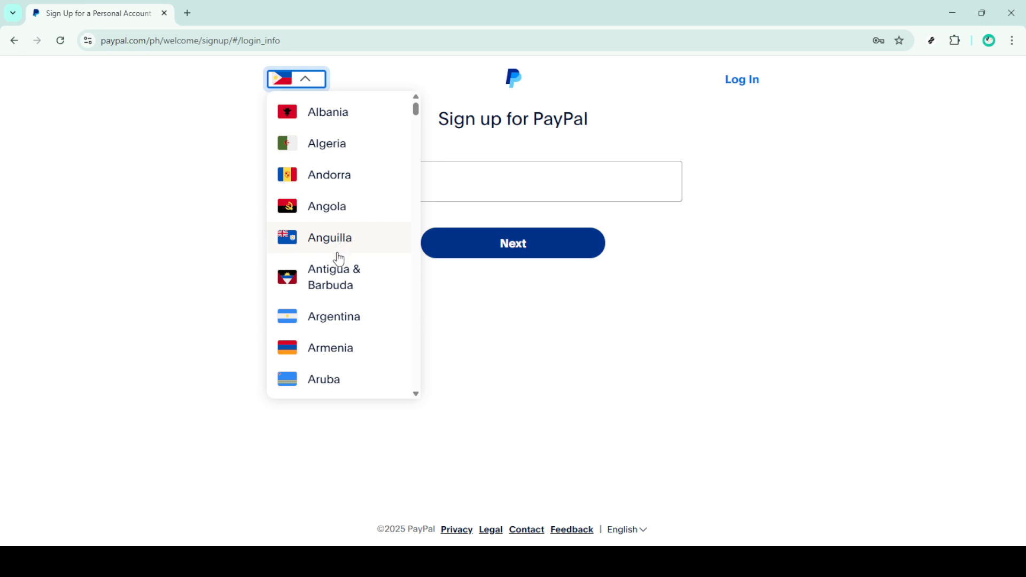
scroll(down, 3)
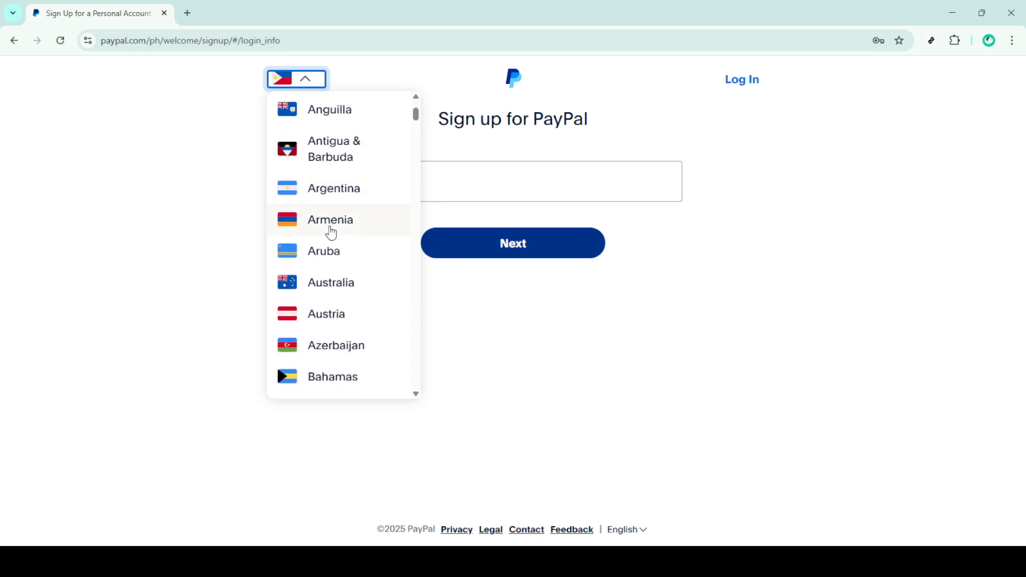
mouse_move(331, 283)
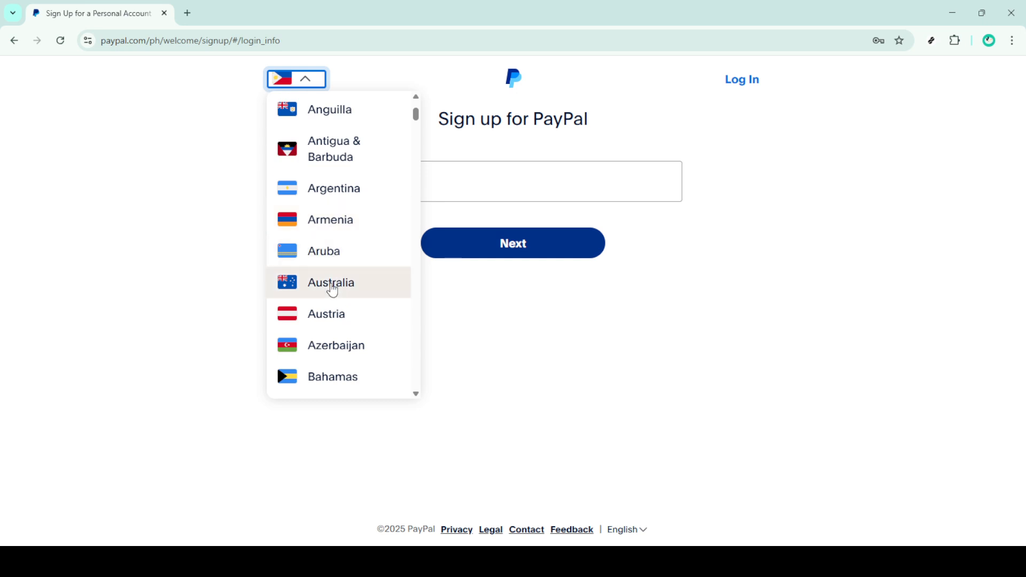
click(330, 282)
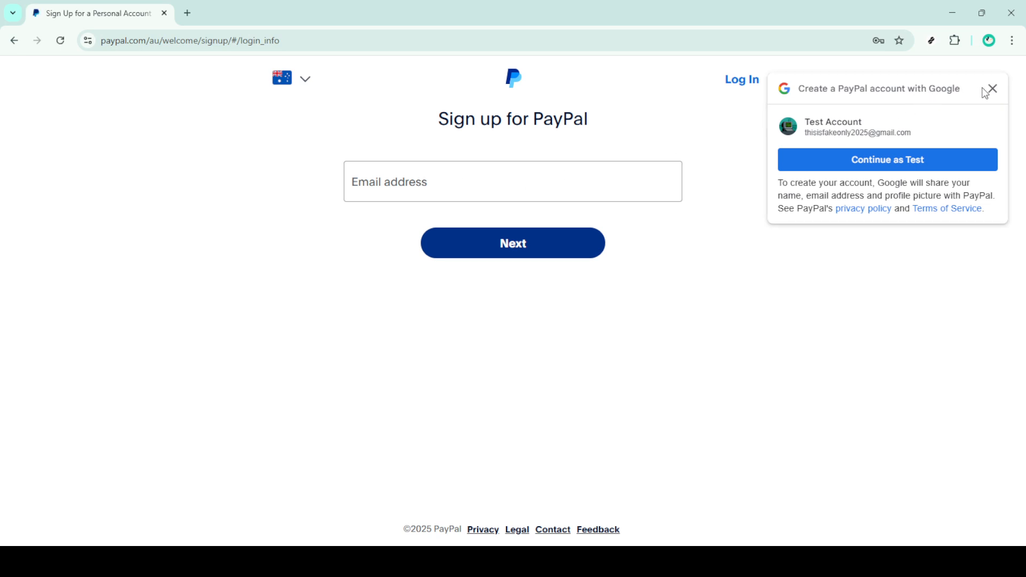
click(992, 89)
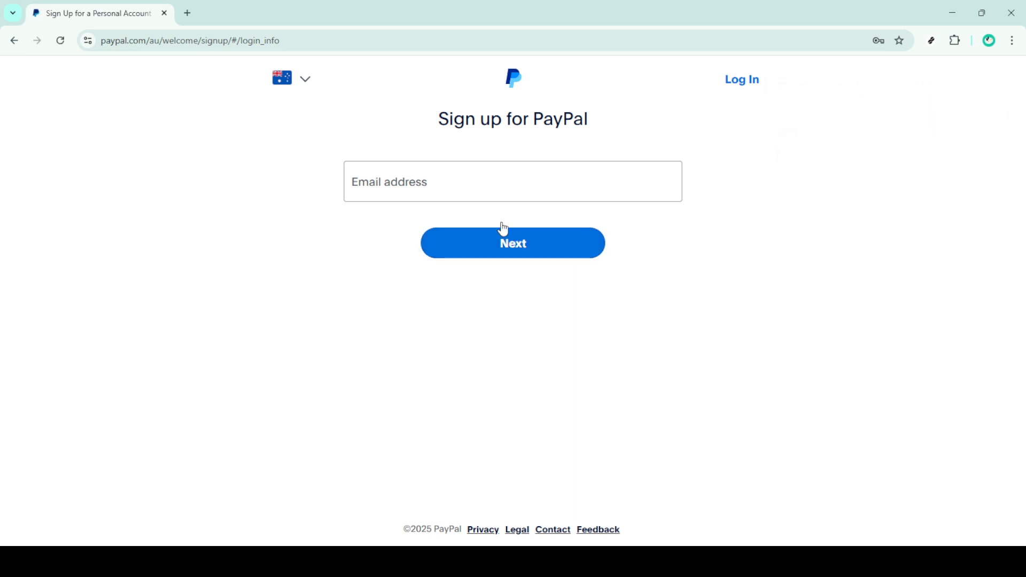
click(512, 182)
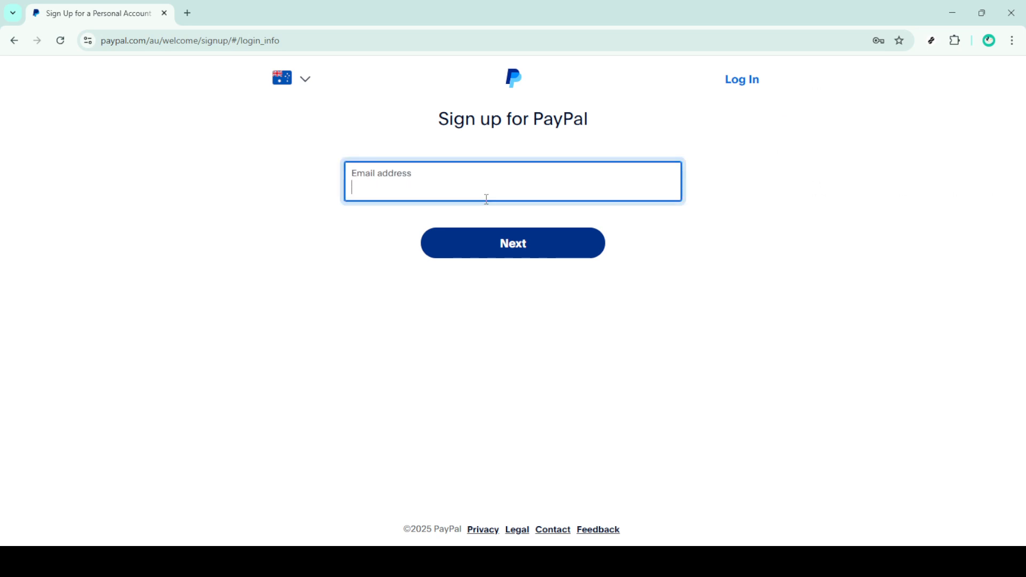
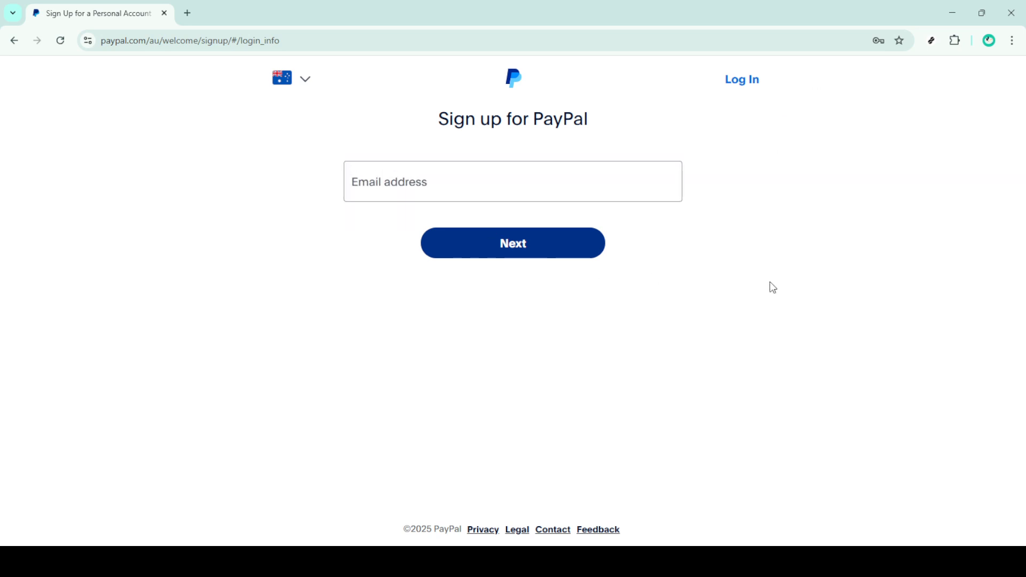
mouse_move(512, 247)
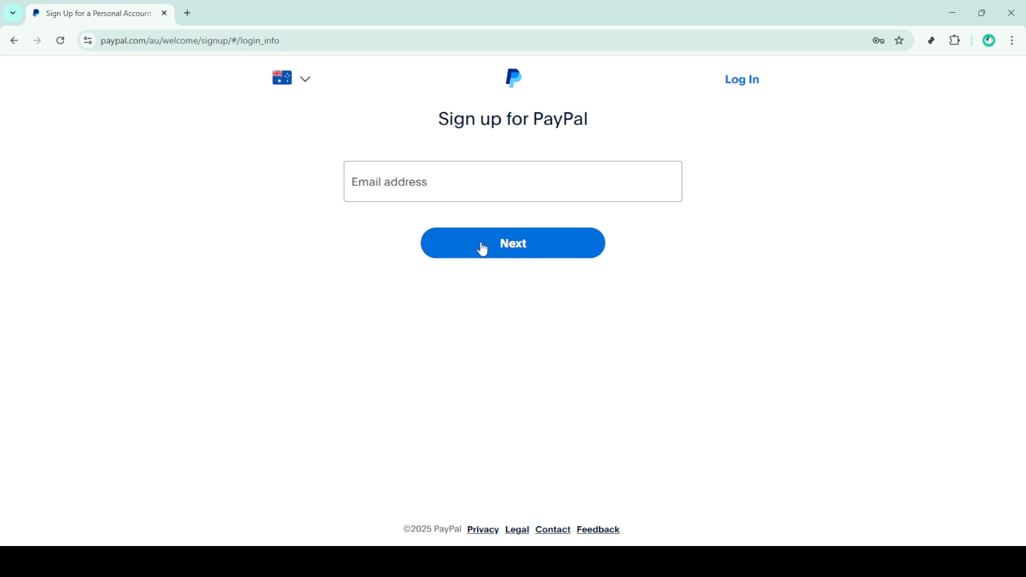
mouse_move(506, 250)
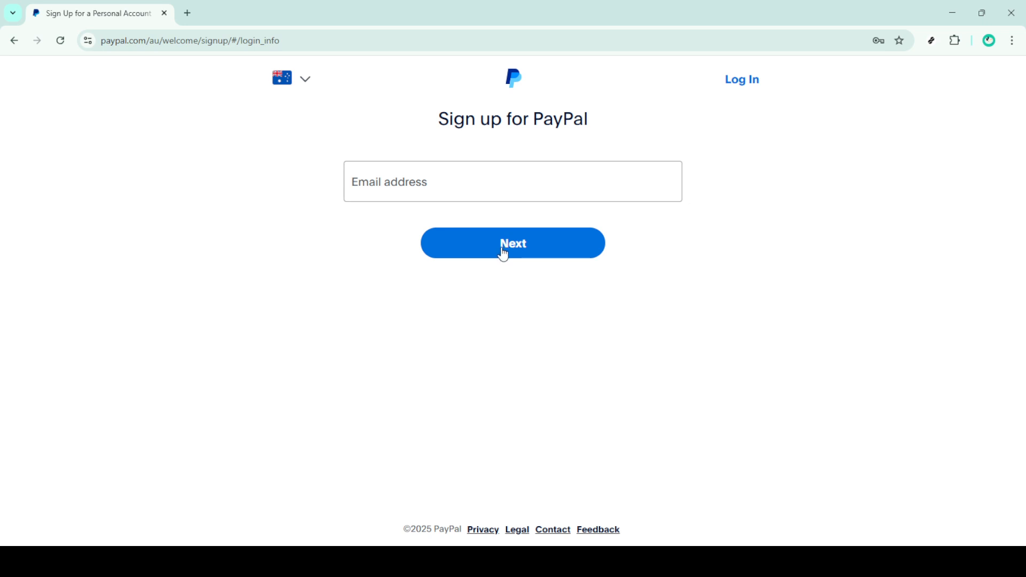
mouse_move(604, 292)
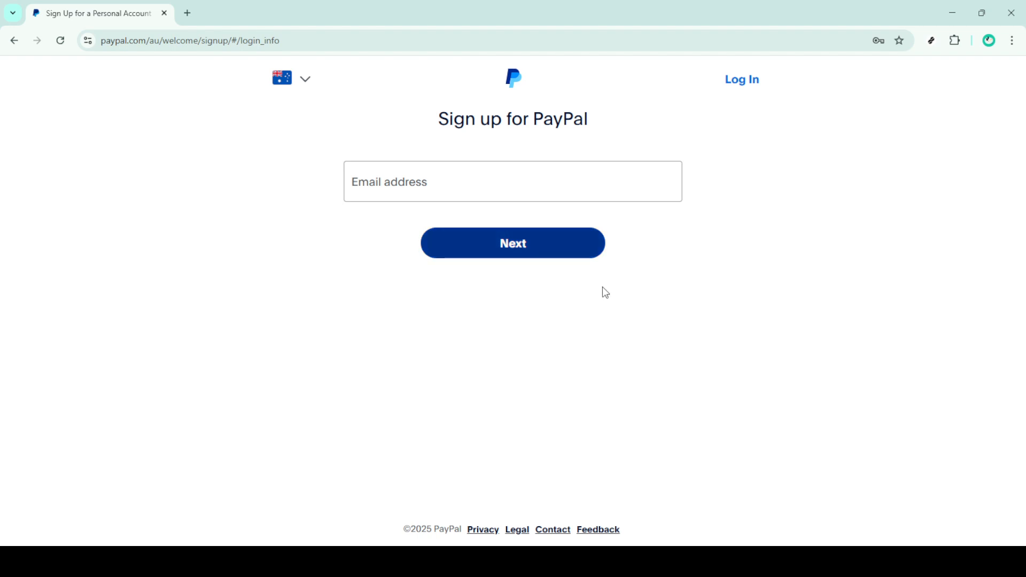
mouse_move(570, 282)
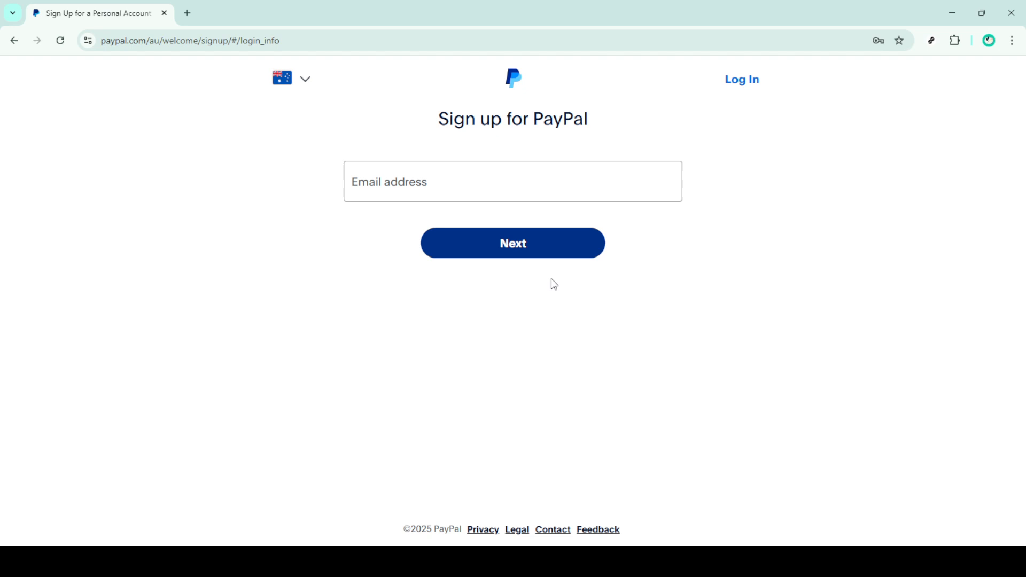
mouse_move(550, 284)
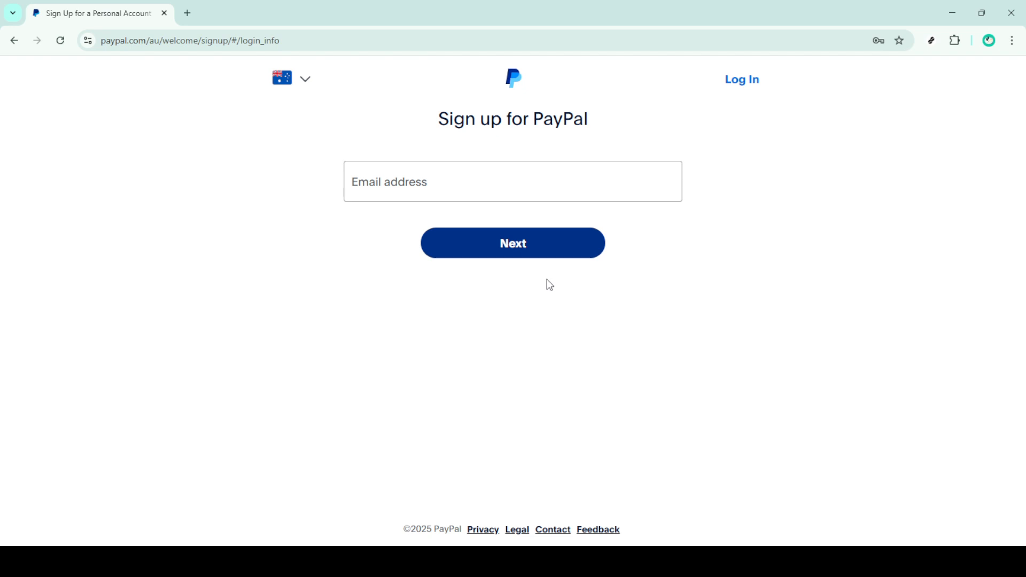
mouse_move(540, 289)
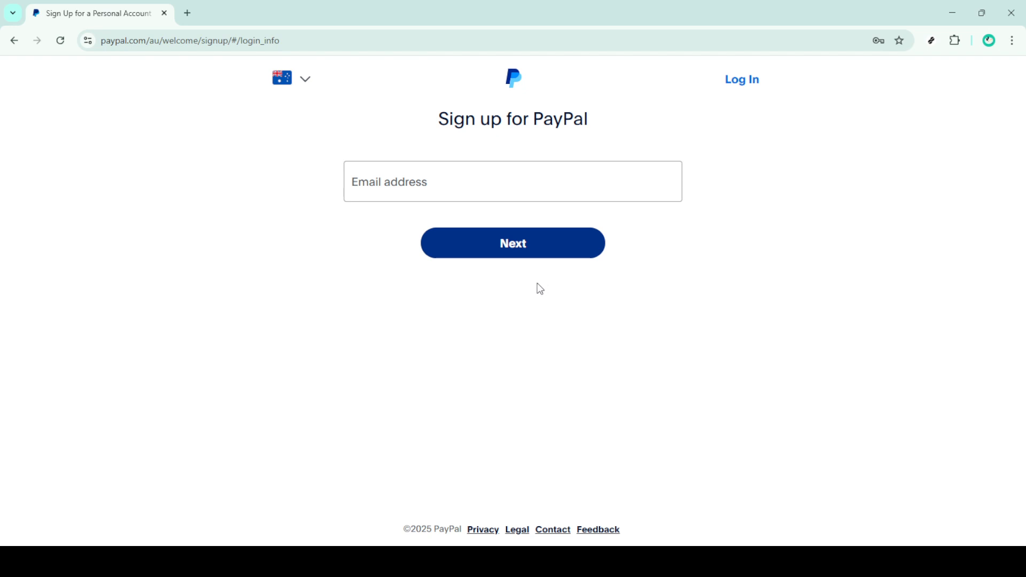